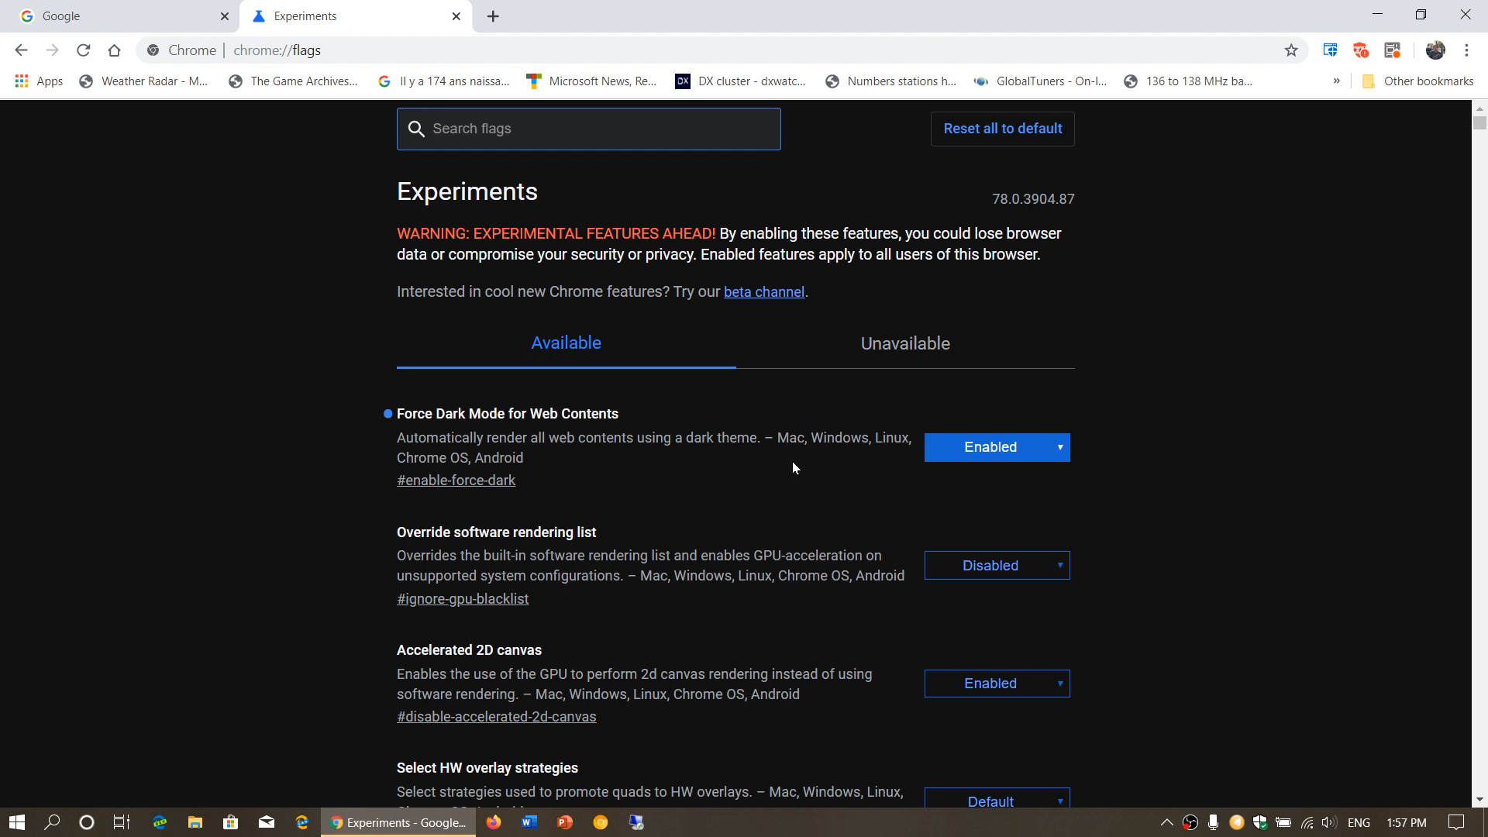
- Load lapresse.ca in the Google page and scroll to confirm it renders dark
click(589, 128)
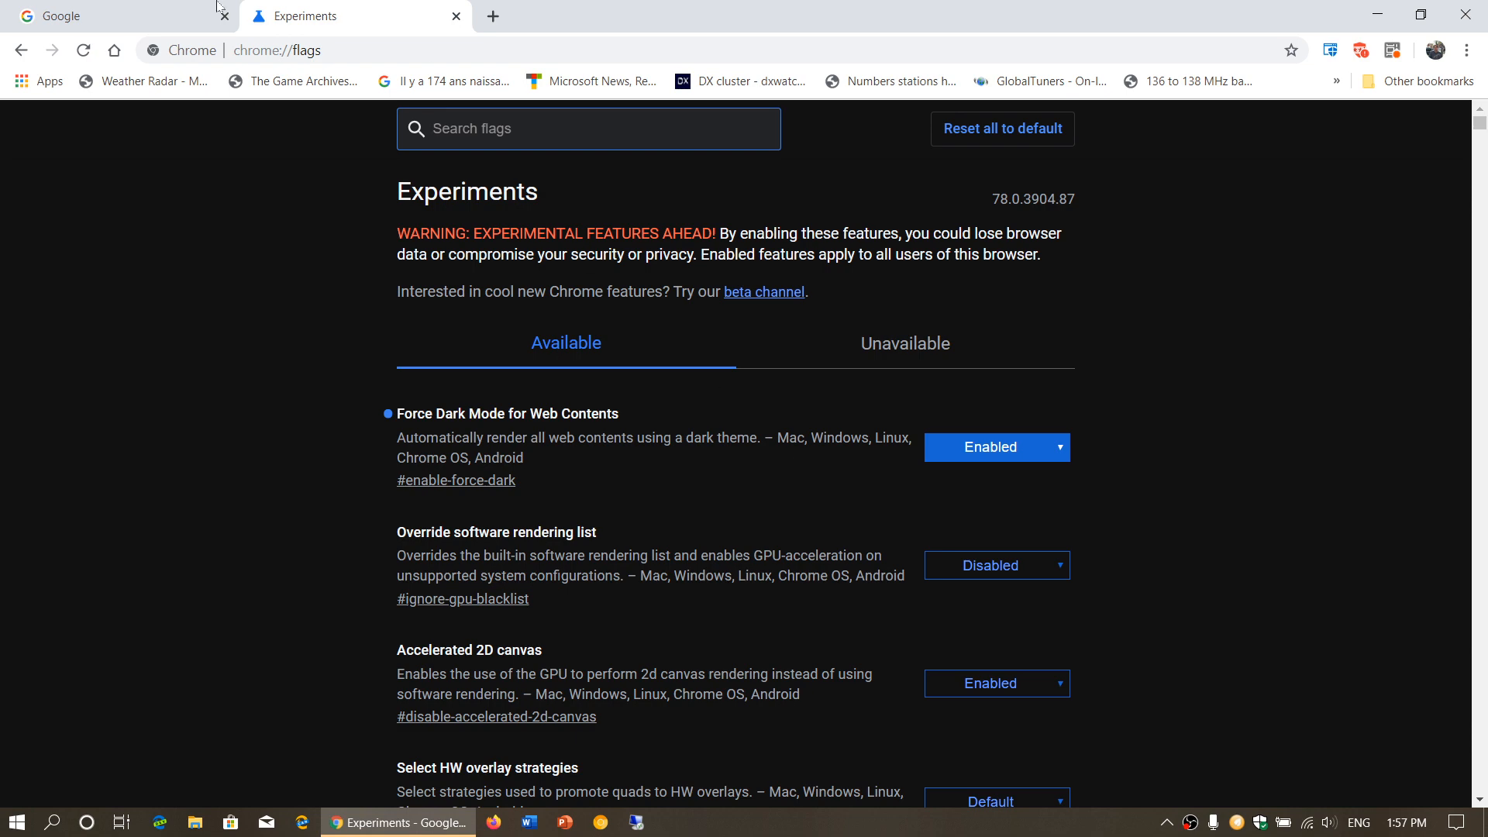
click(95, 16)
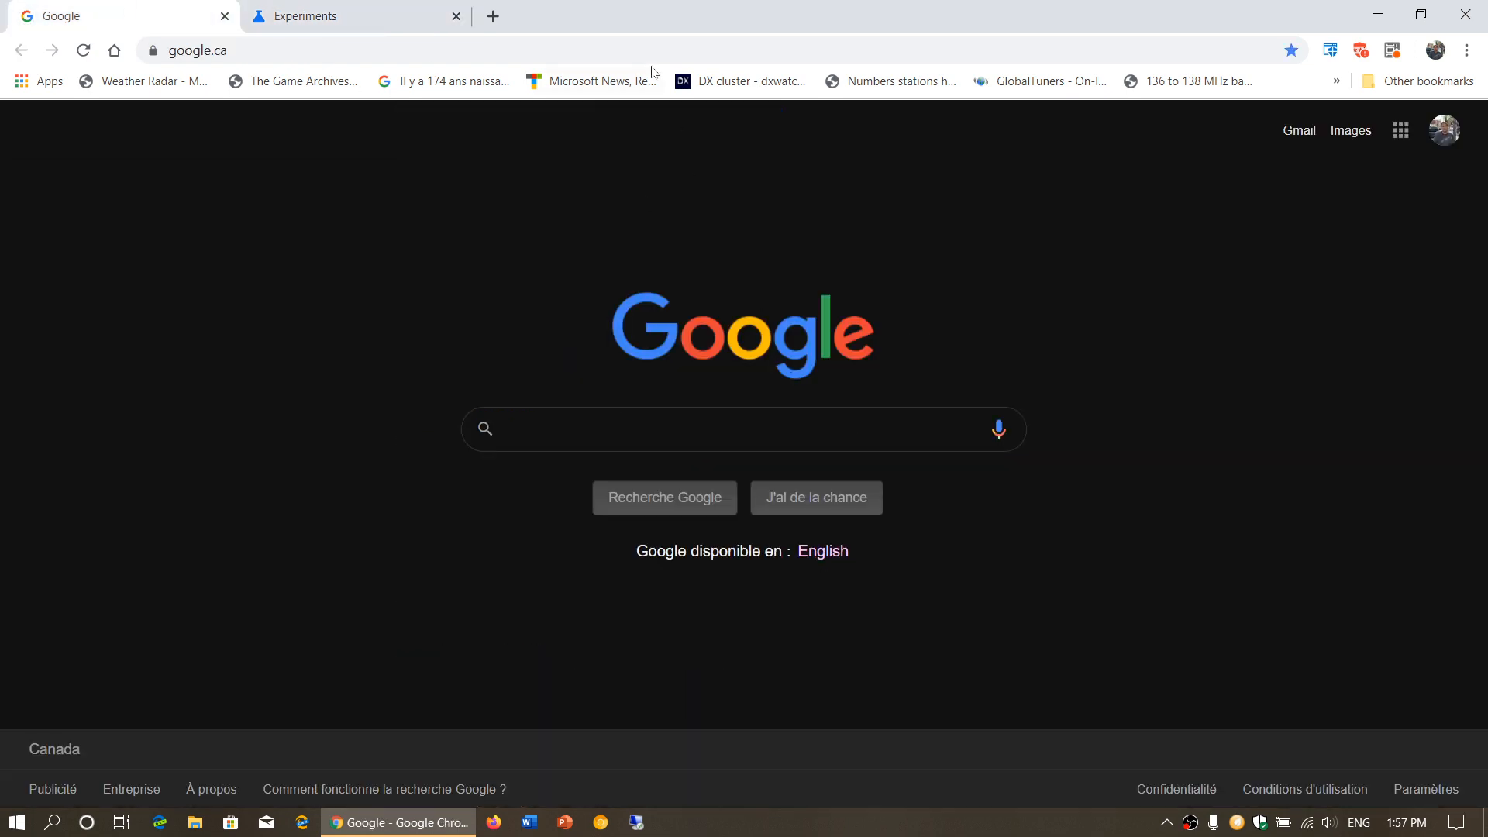
click(197, 49)
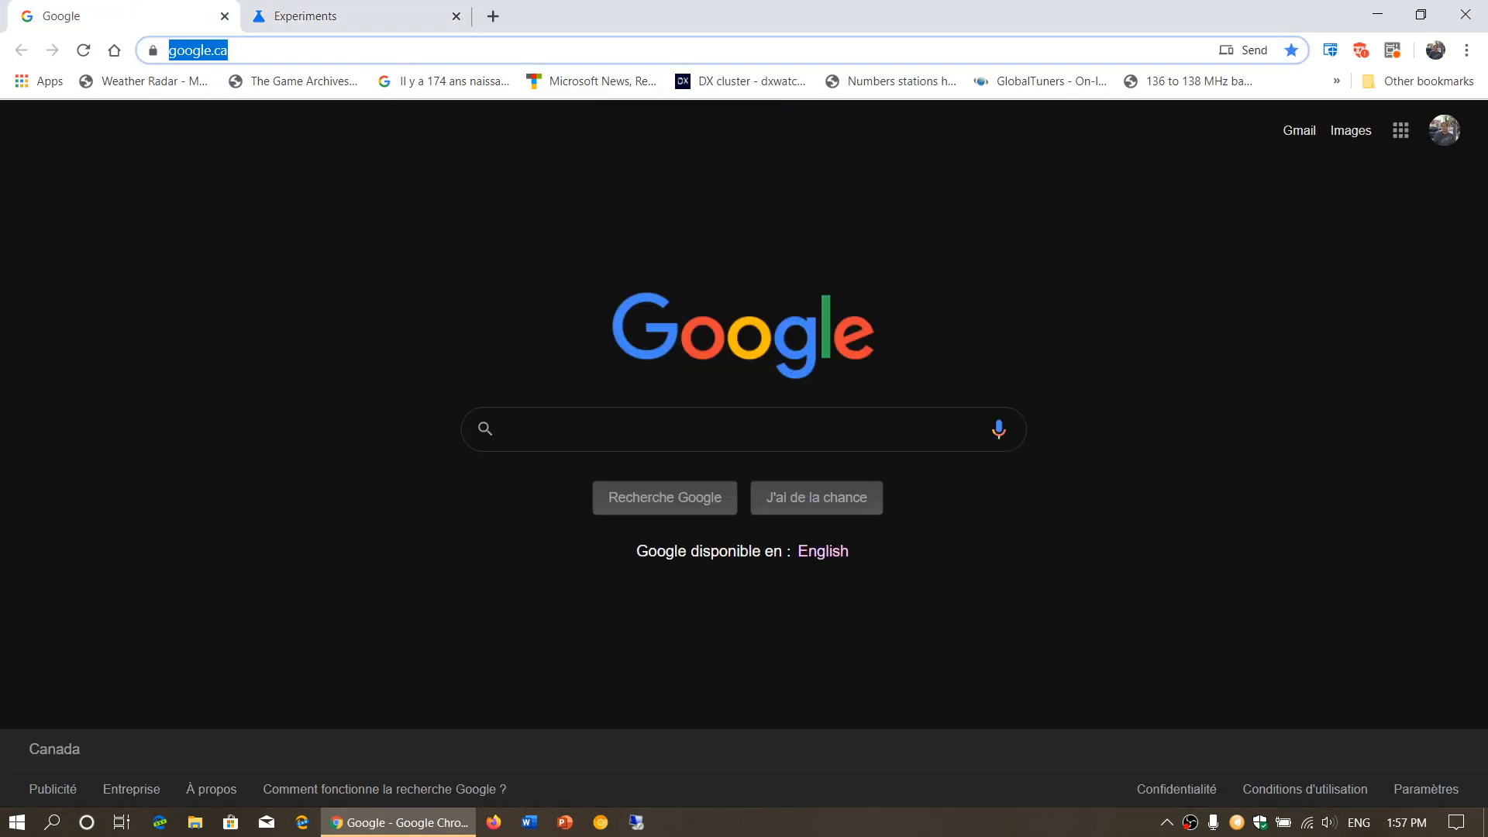
text(lapresse.ca)
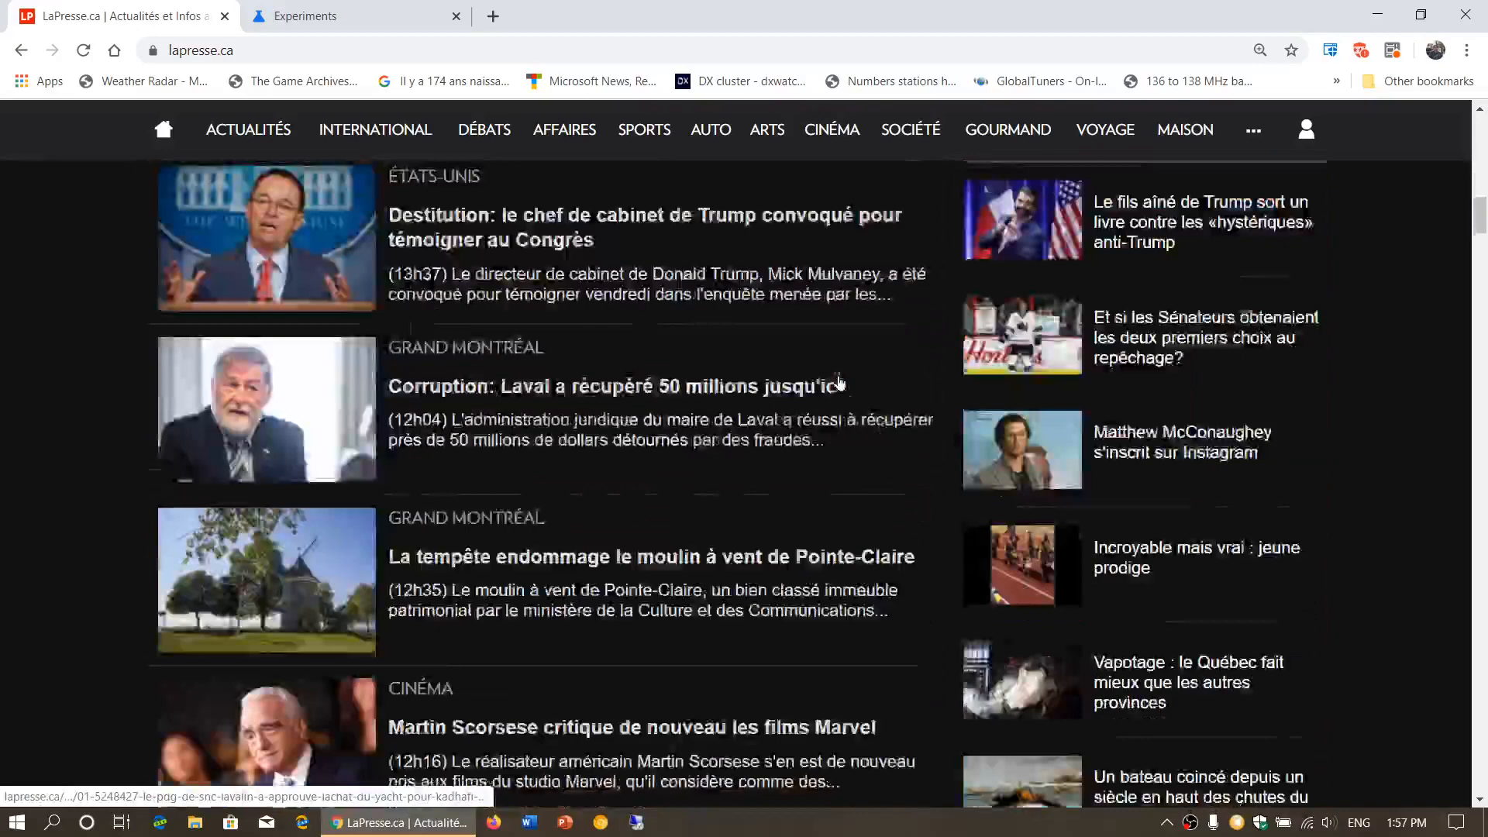
scroll(down, 3)
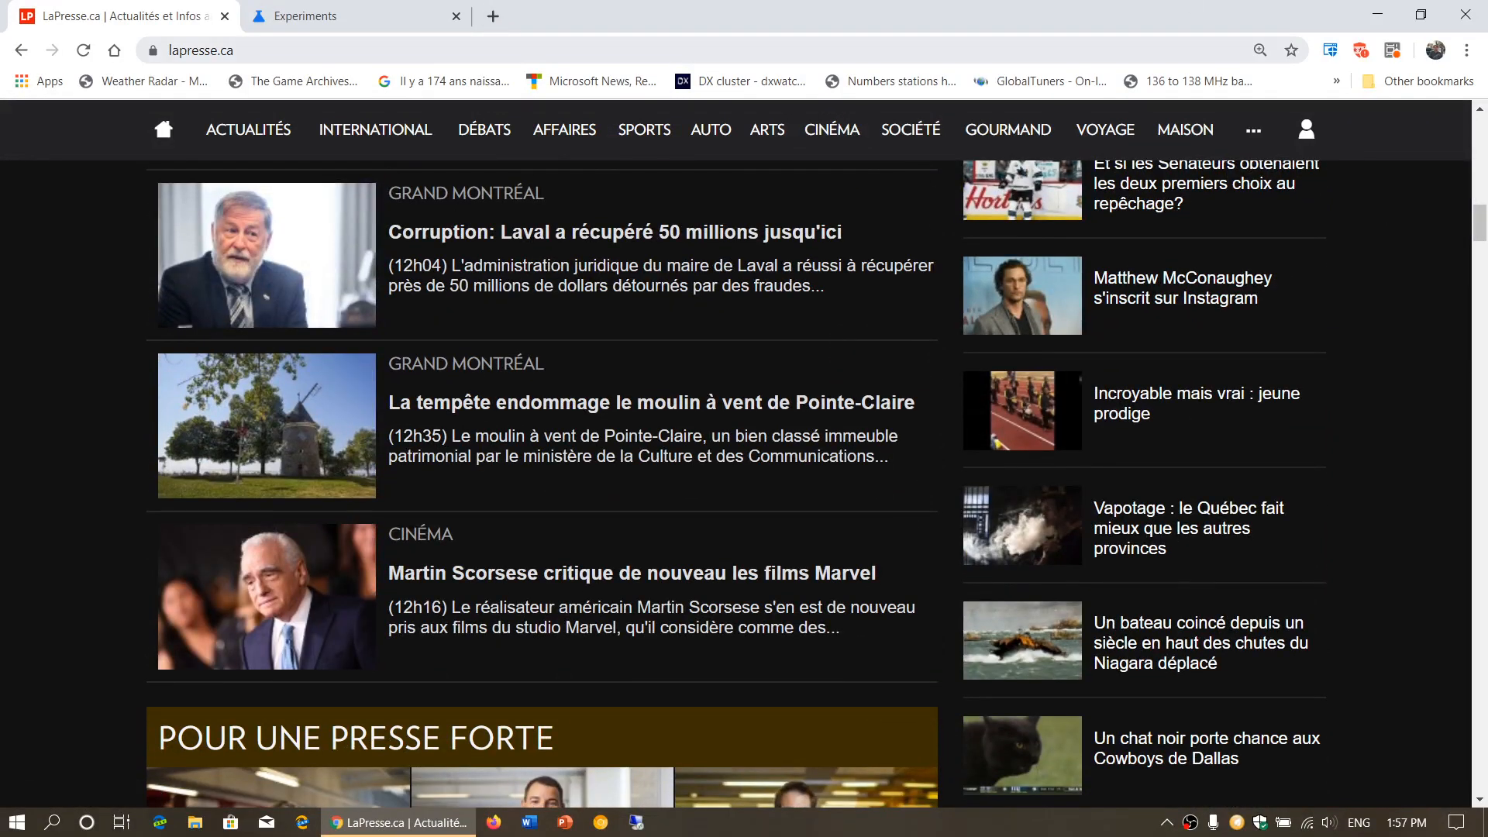
- Load thurrott.com, confirm dark rendering, then close the test page back to Experiments
click(590, 81)
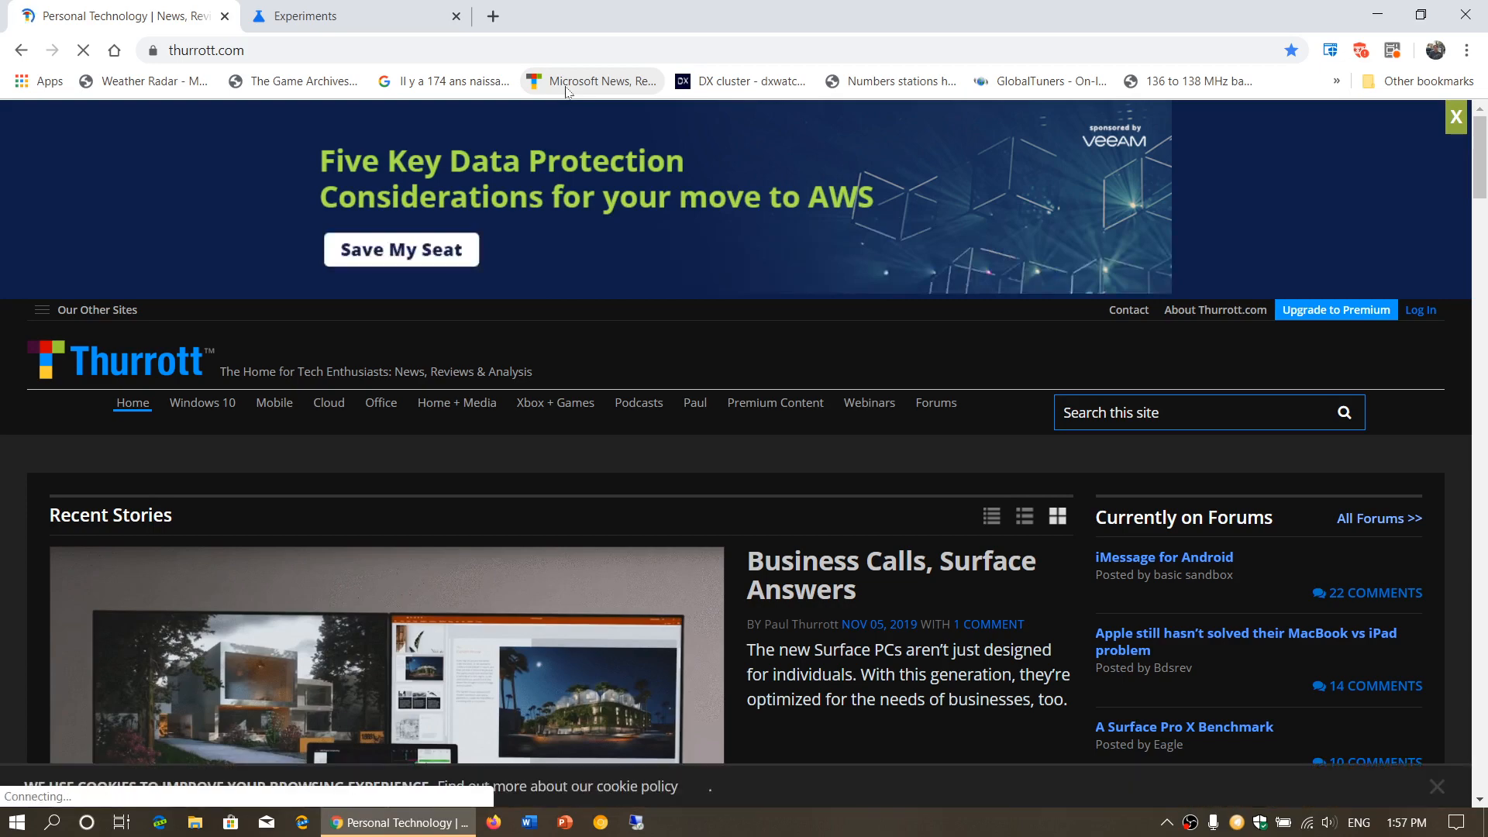
scroll(down, 3)
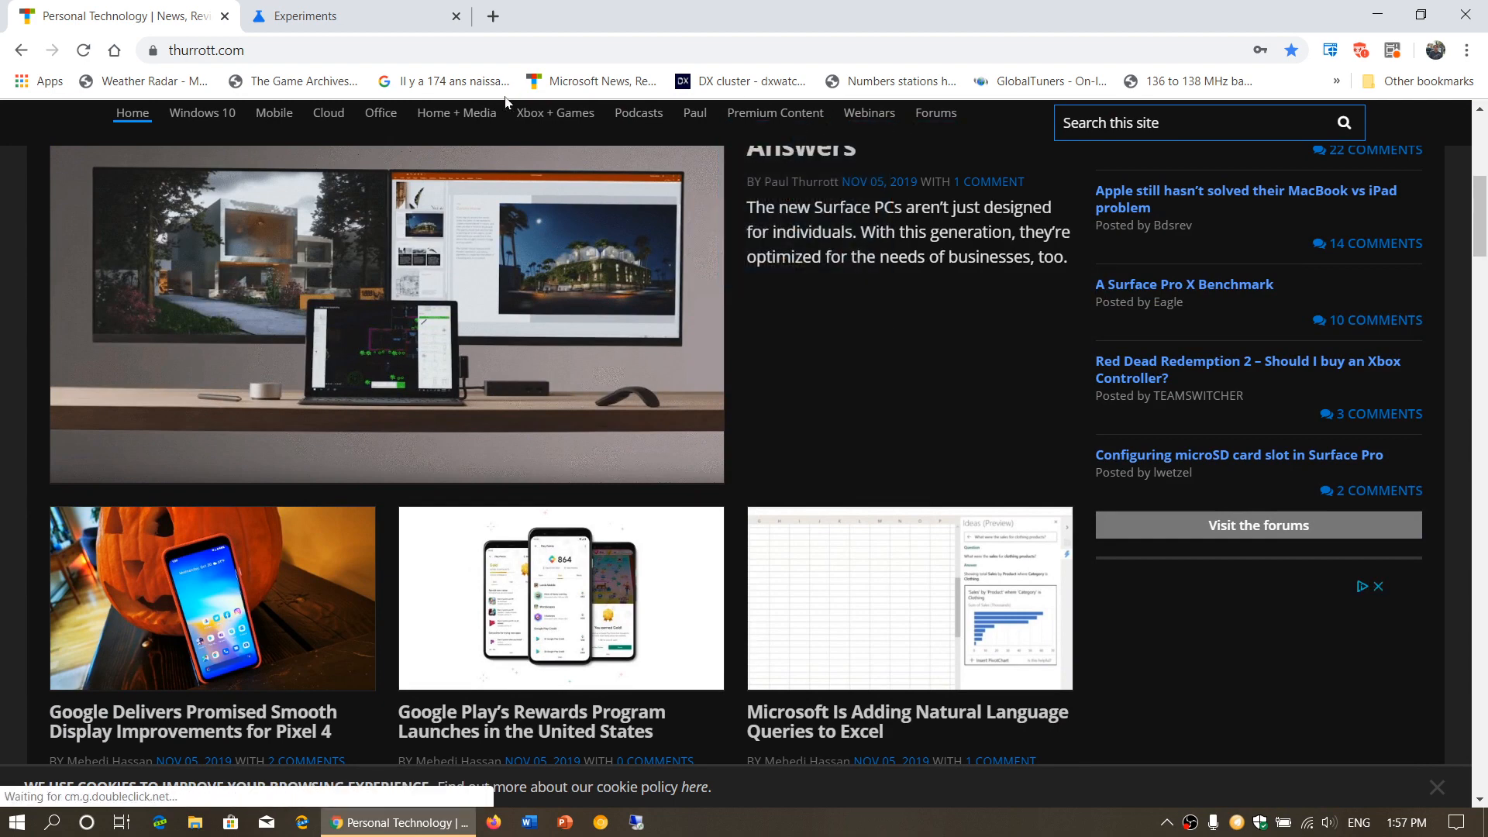
mouse_move(332, 16)
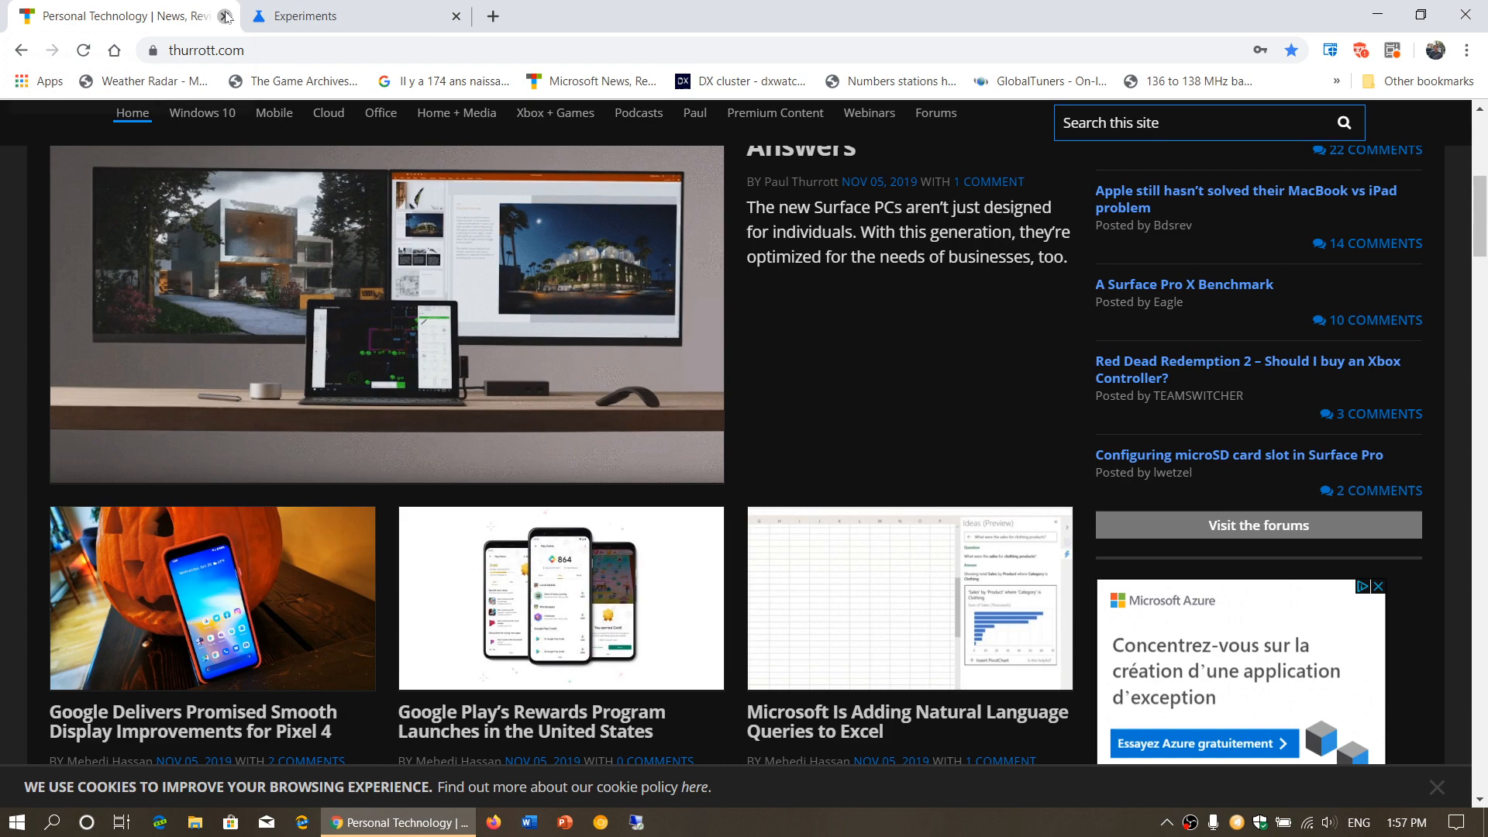
click(295, 16)
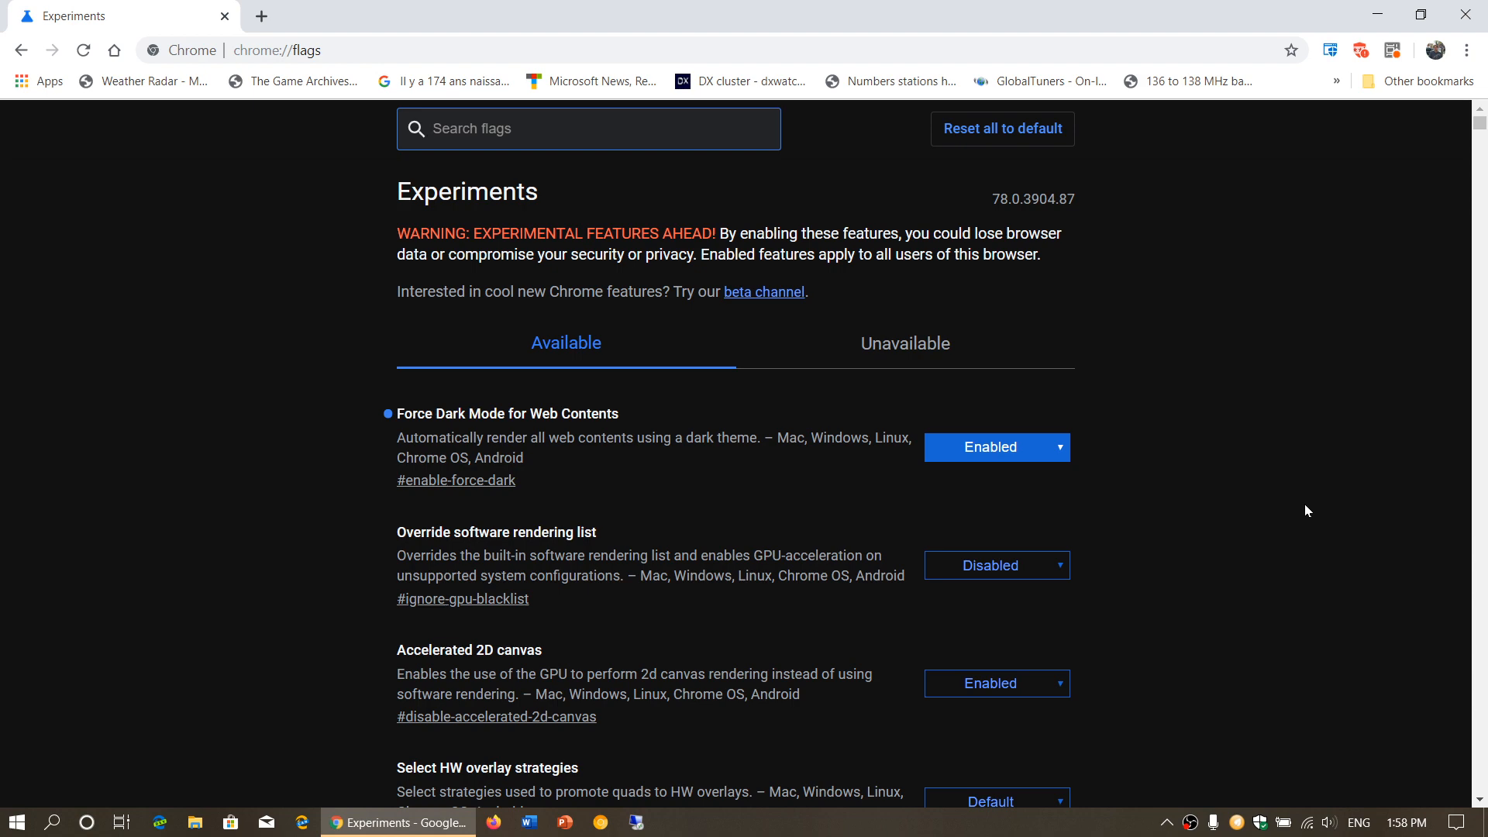
text(dark mode)
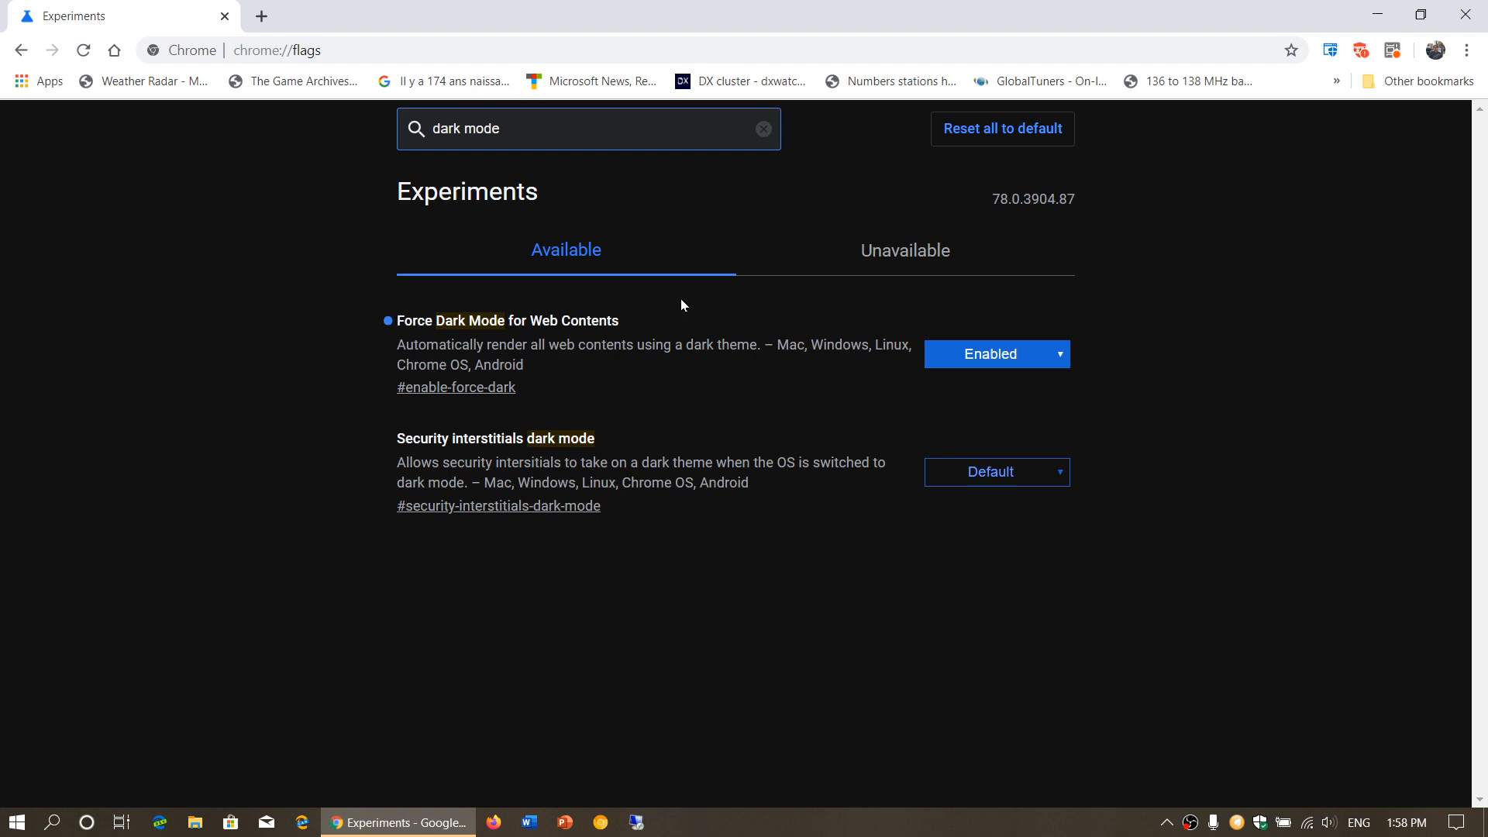
- Filter the chrome://flags list to the dark mode flags
click(995, 354)
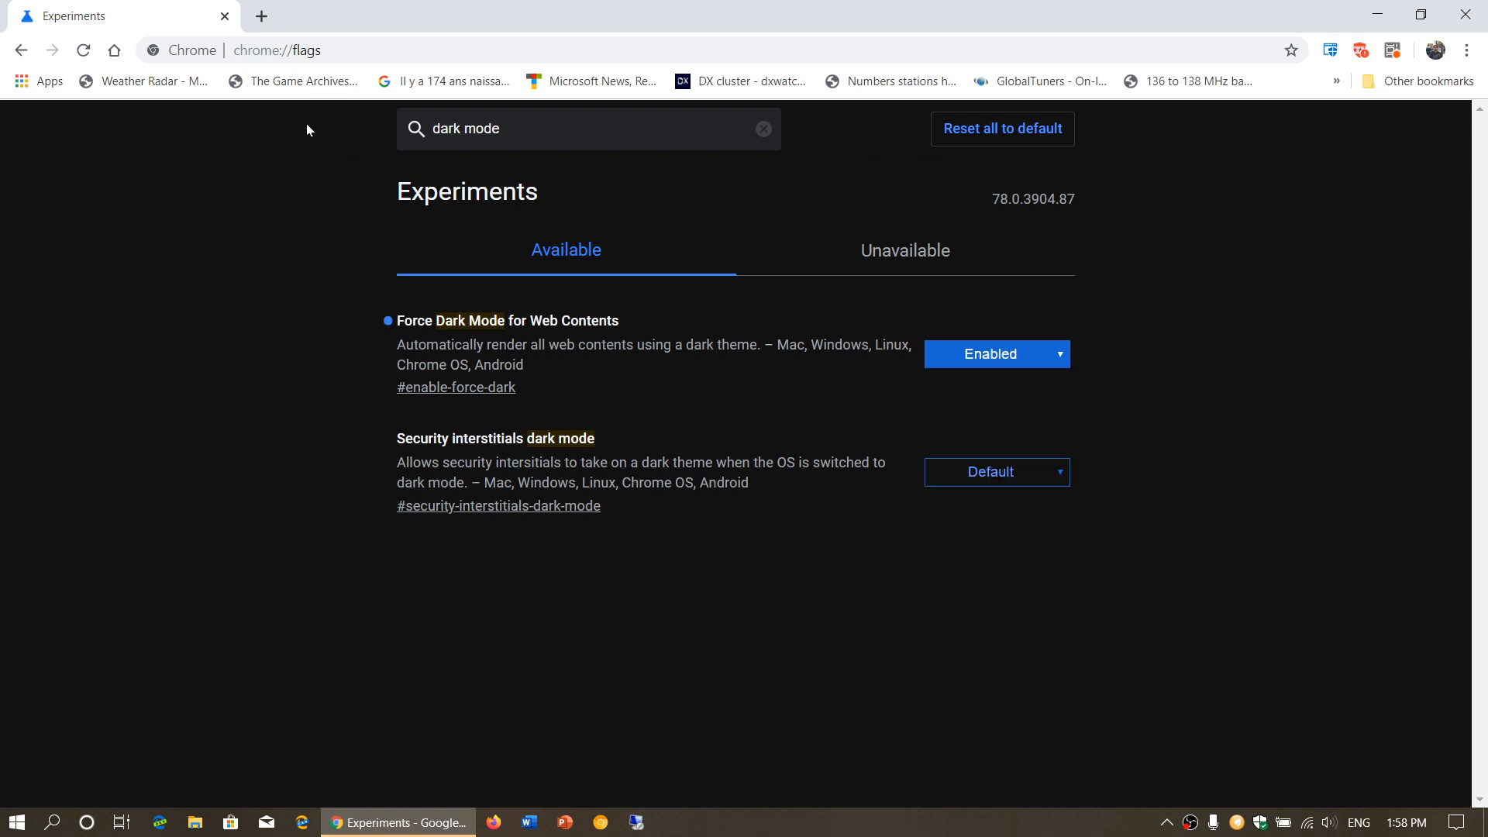
click(277, 50)
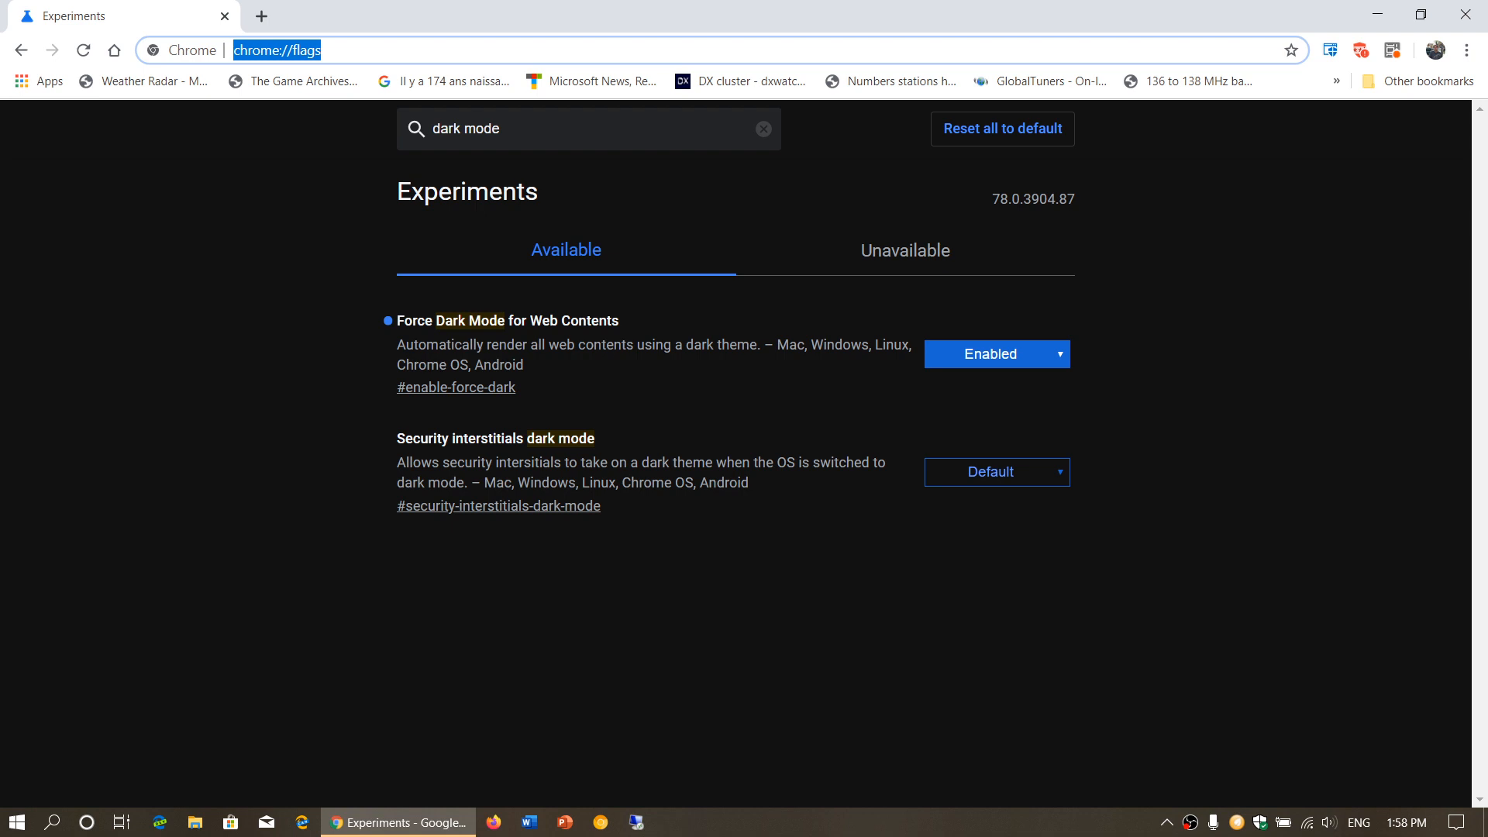
mouse_move(531, 361)
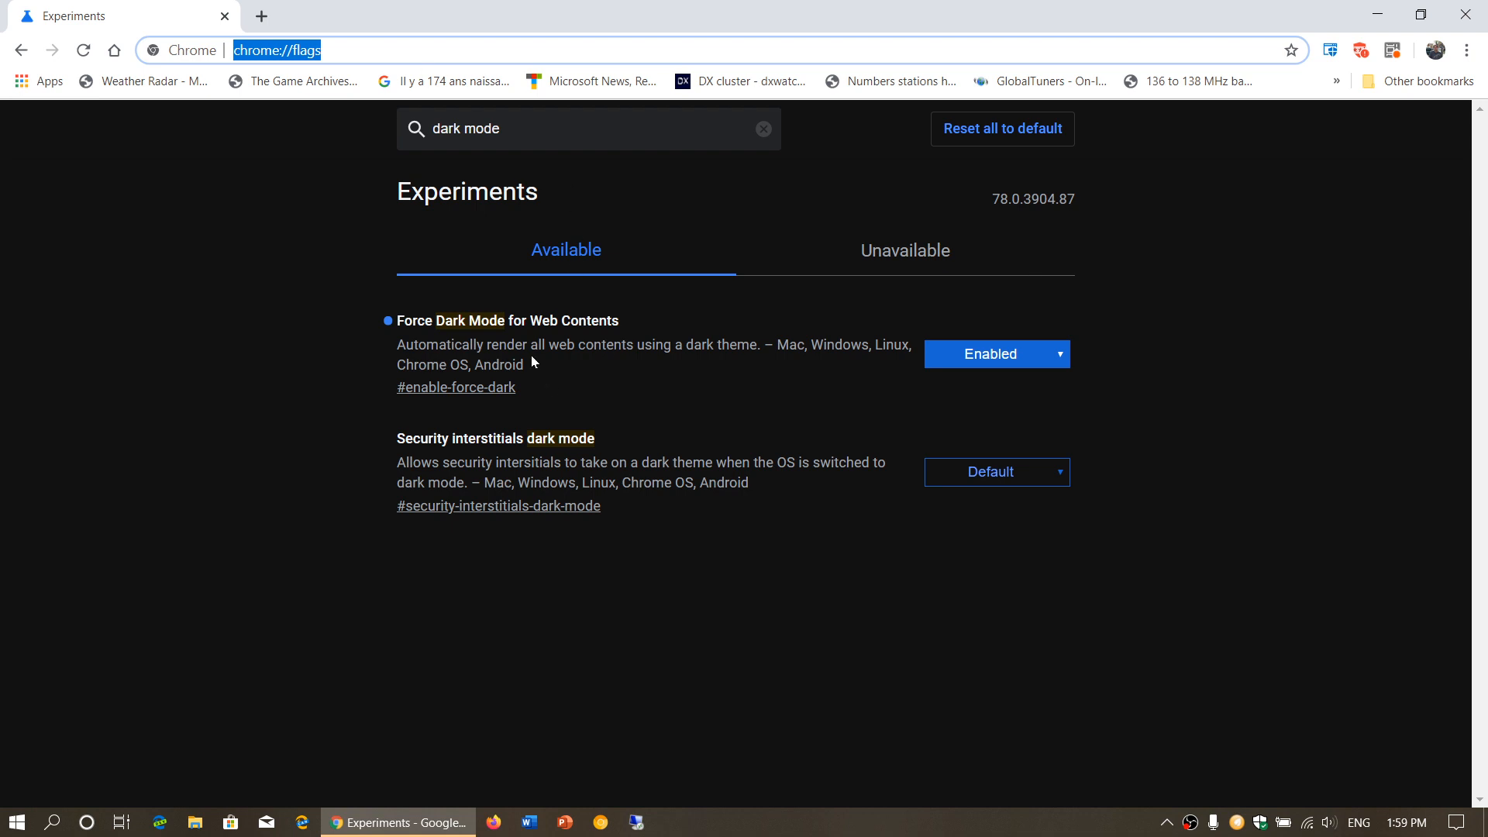